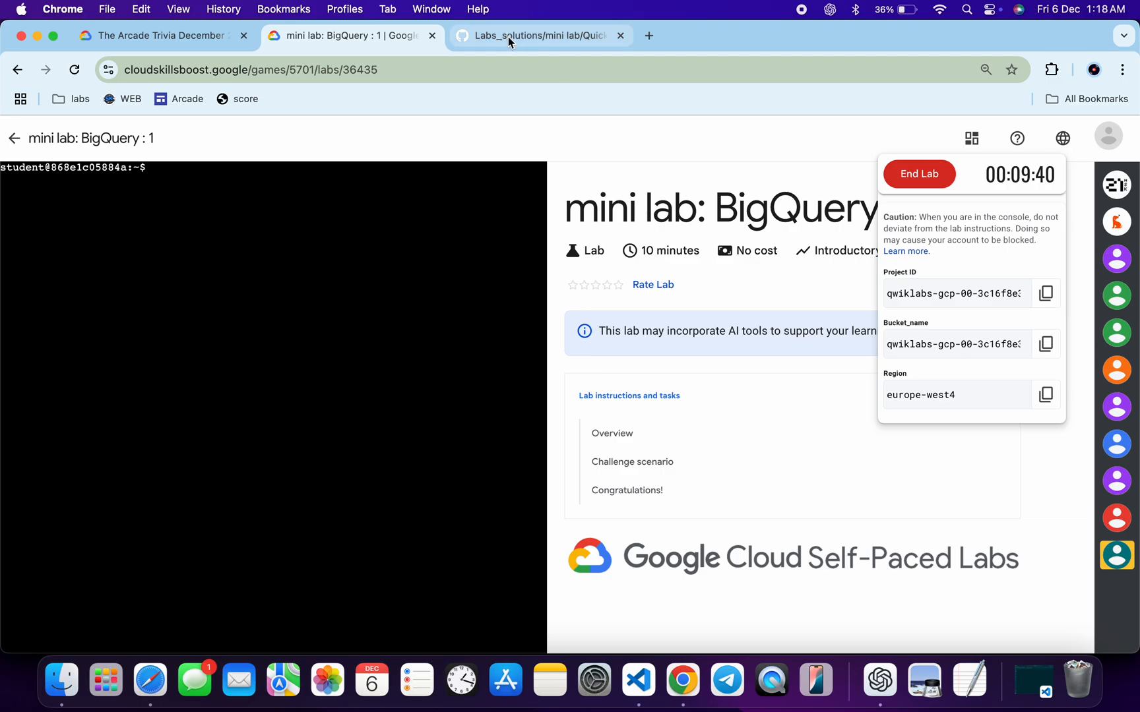
Copy the 'mini lab: BigQuery : 1' script commands from the GitHub Quicklab.md guide.
{"action": "left_click", "coordinate": [538, 35]}
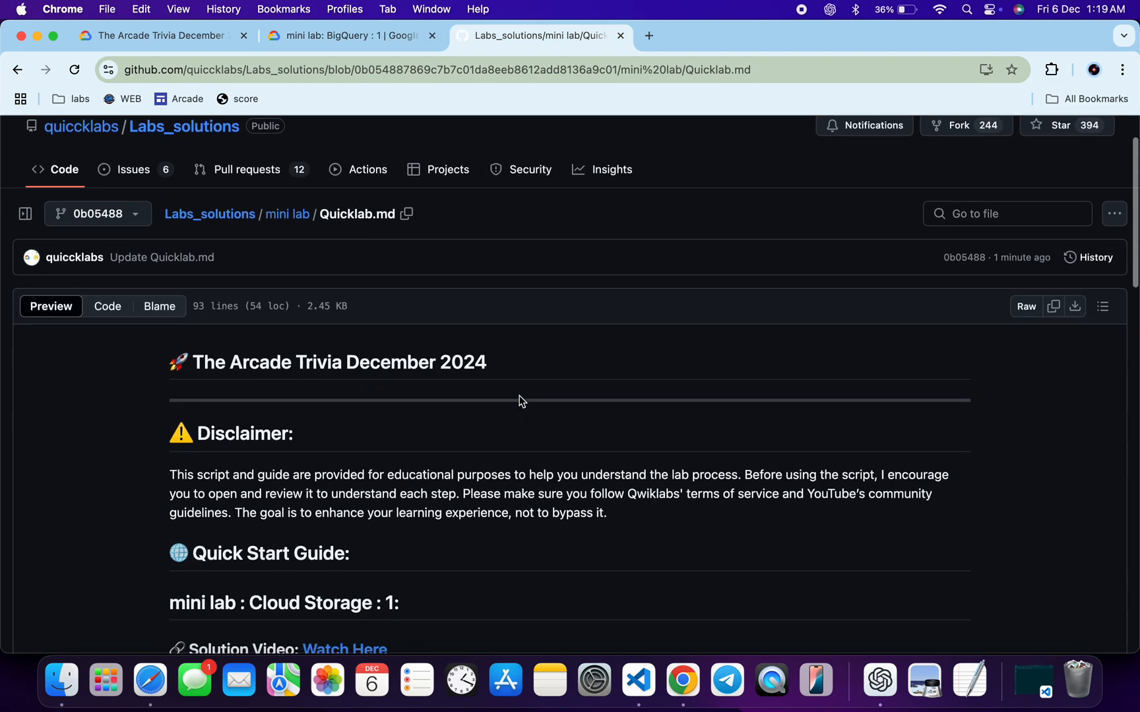
{"action": "scroll", "scroll_direction": "down", "scroll_amount": 3}
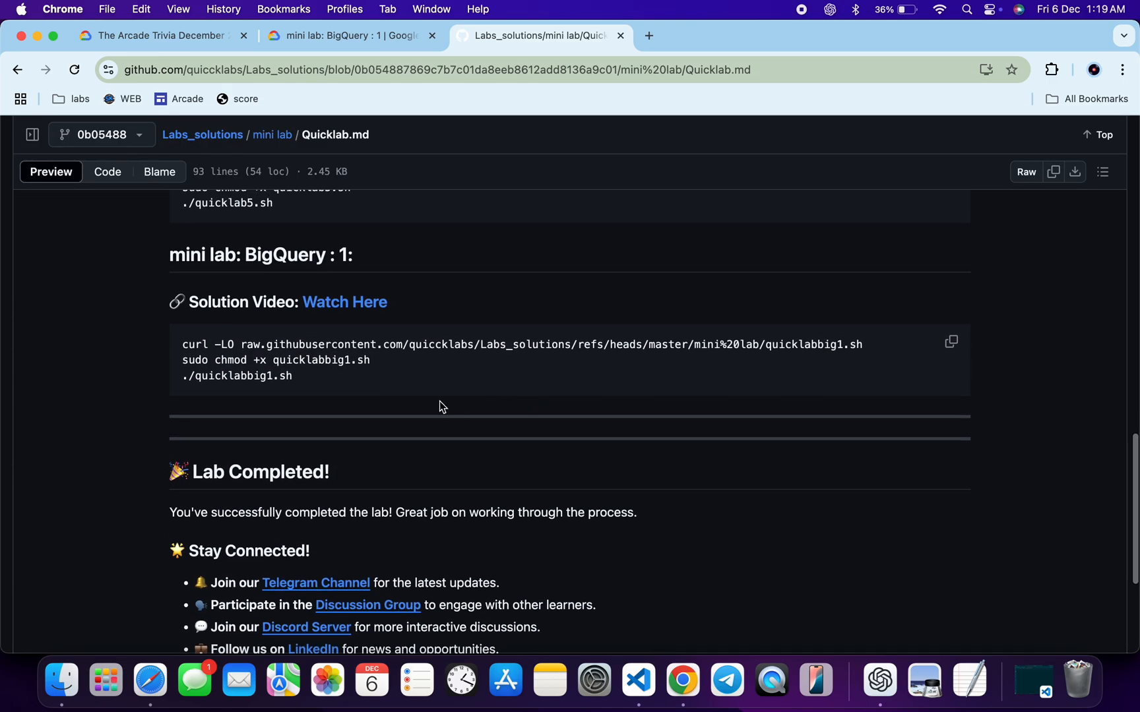
{"action": "mouse_move", "coordinate": [934, 493]}
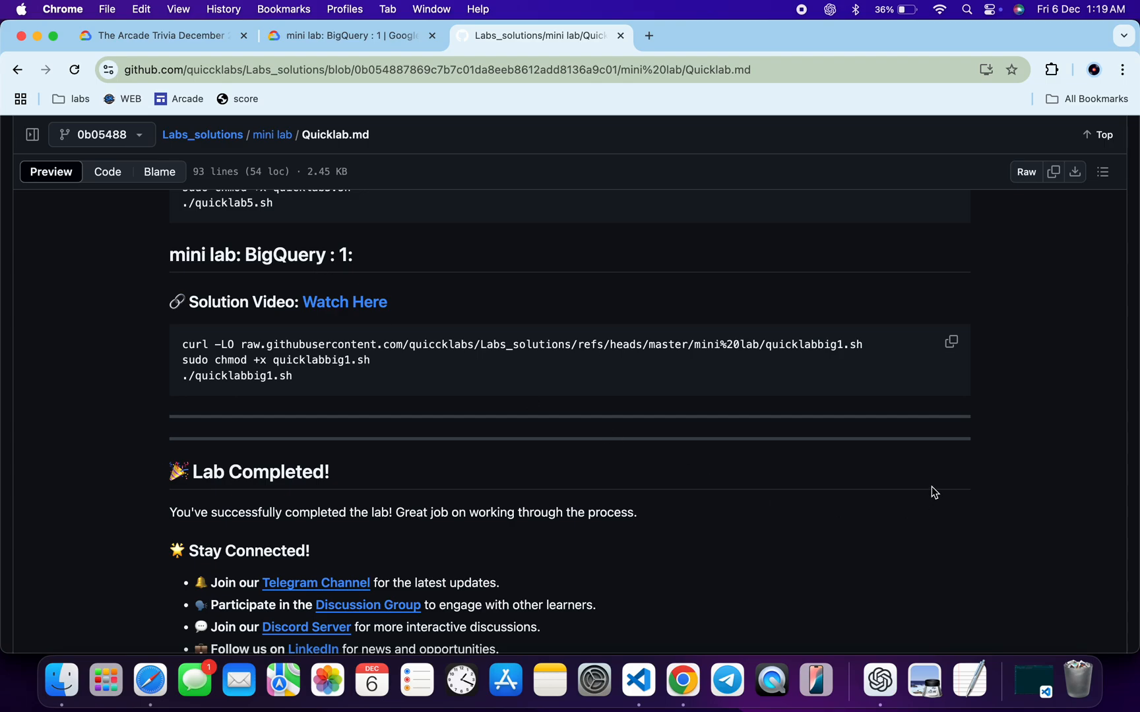
{"action": "left_click", "coordinate": [950, 342]}
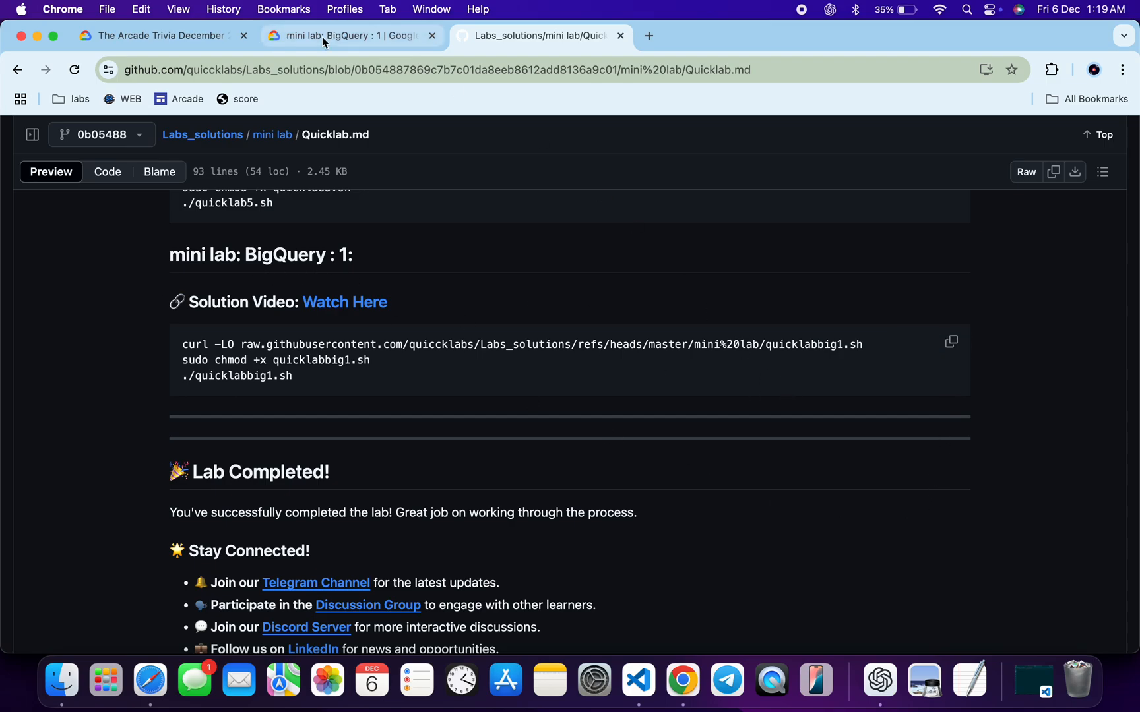
Make quicklabbig1.sh executable and run it with bucket qwiklabs-gcp-00-3c16f8e38b64-gf73-bucket.
{"action": "left_click", "coordinate": [341, 35]}
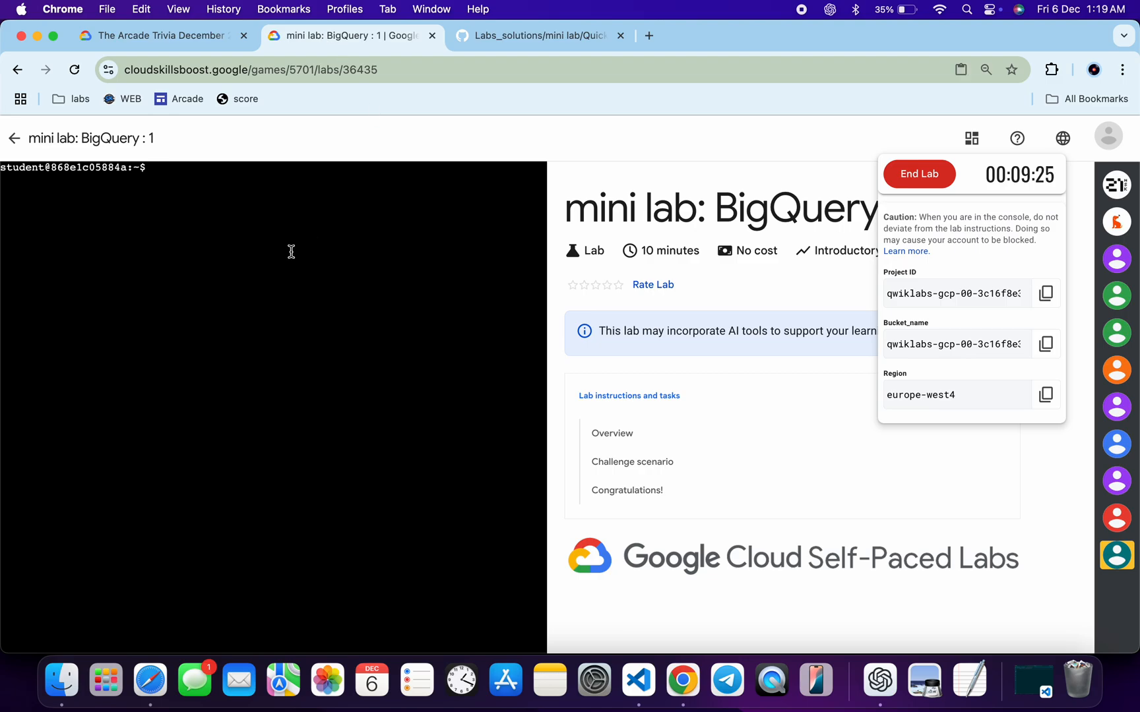
{"action": "type", "text": "sudo chmod +x quicklabbig1.sh"}
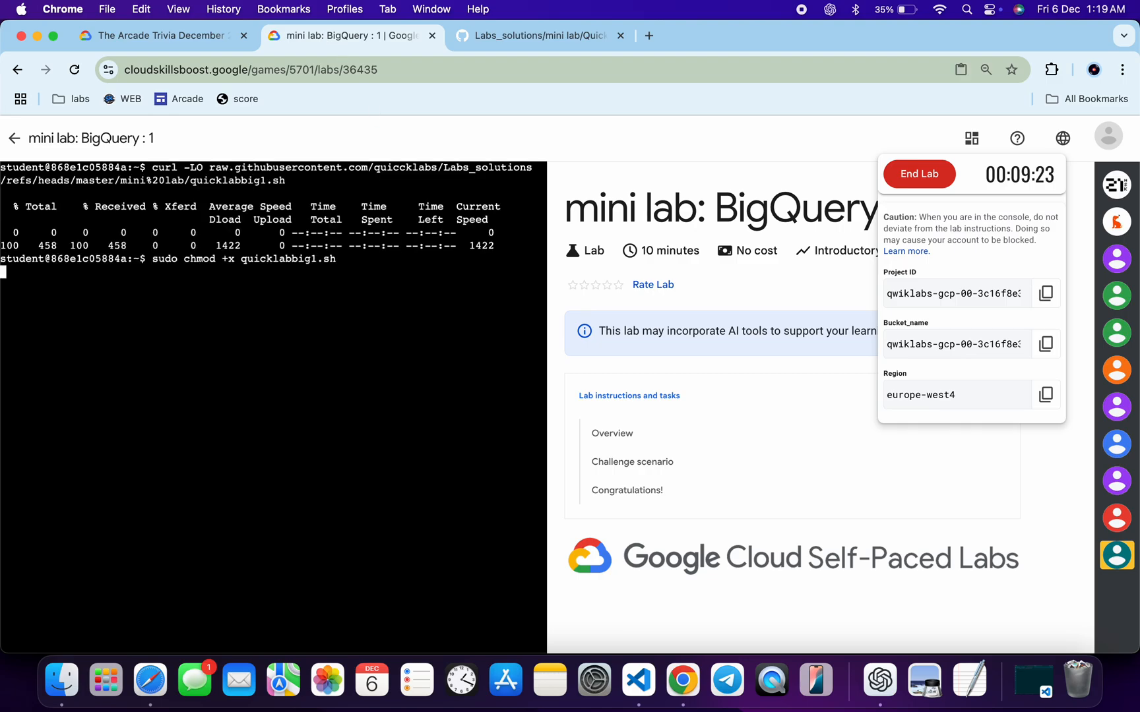
{"action": "key", "text": "Enter"}
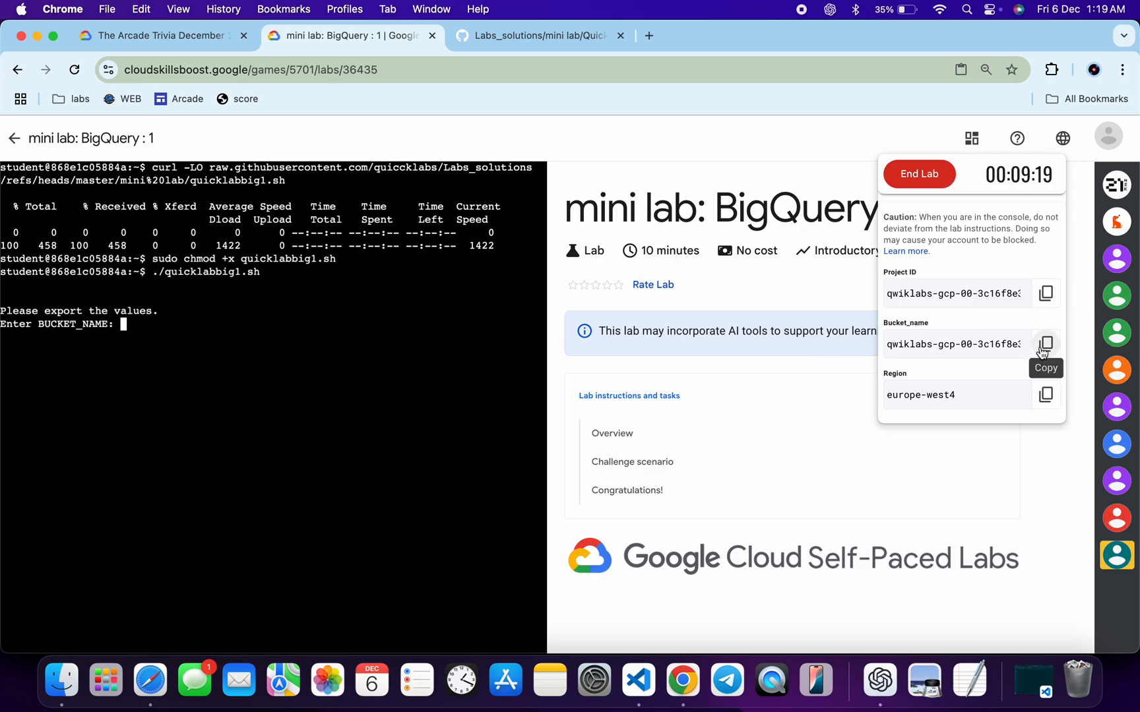
{"action": "mouse_move", "coordinate": [357, 353]}
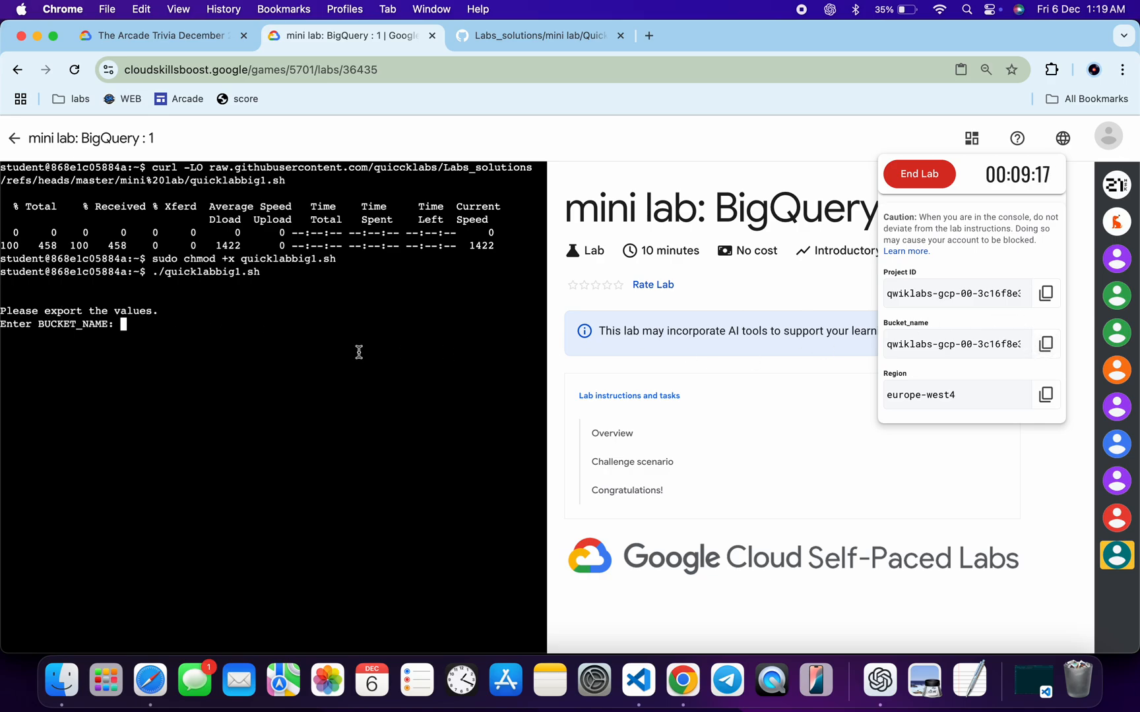
{"action": "type", "text": "qwiklabs-gcp-00-3c16f8e38b64-gf73-bucket"}
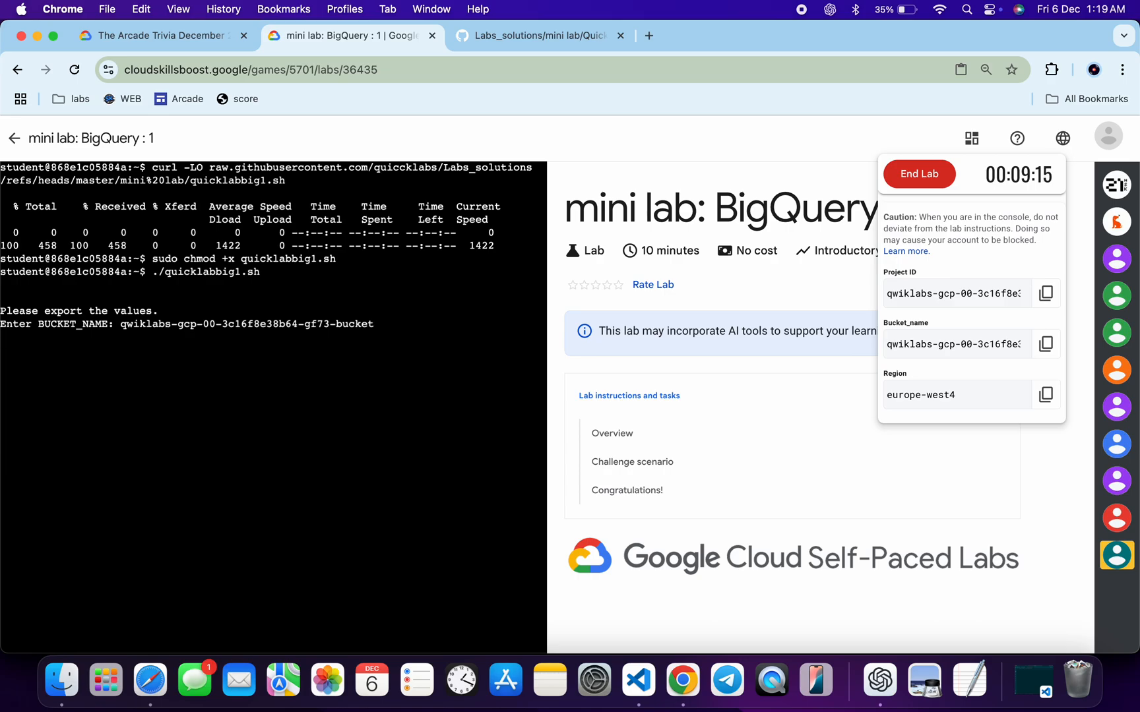
{"action": "mouse_move", "coordinate": [290, 141]}
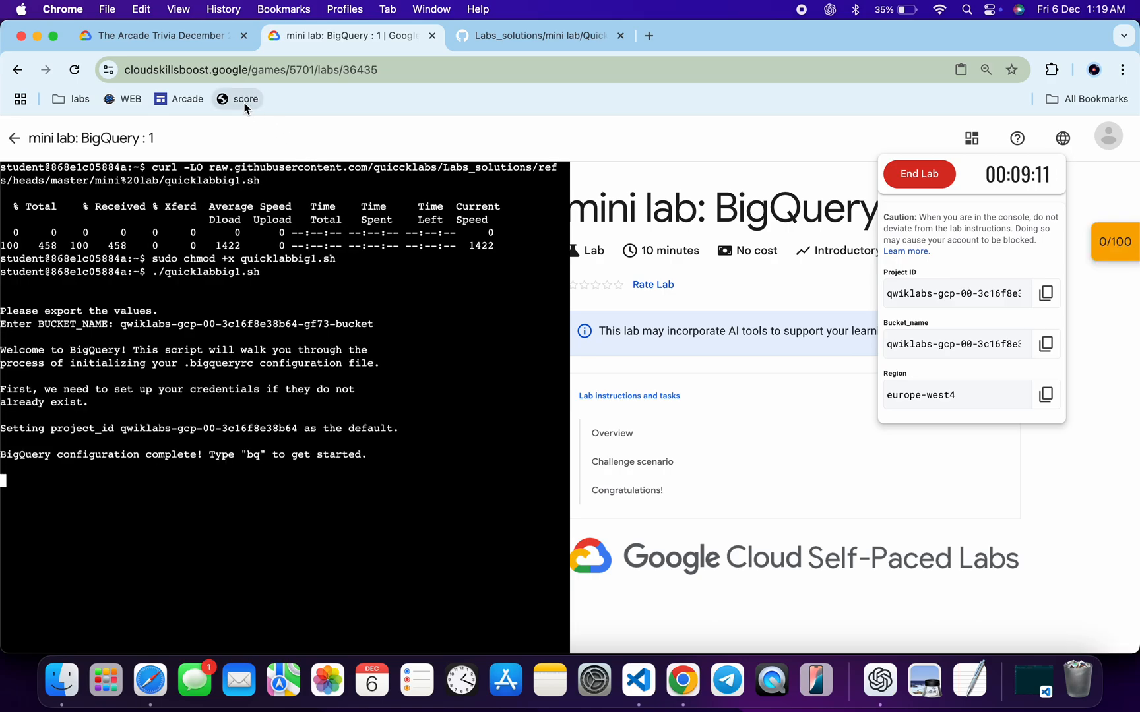
{"action": "left_click", "coordinate": [972, 138]}
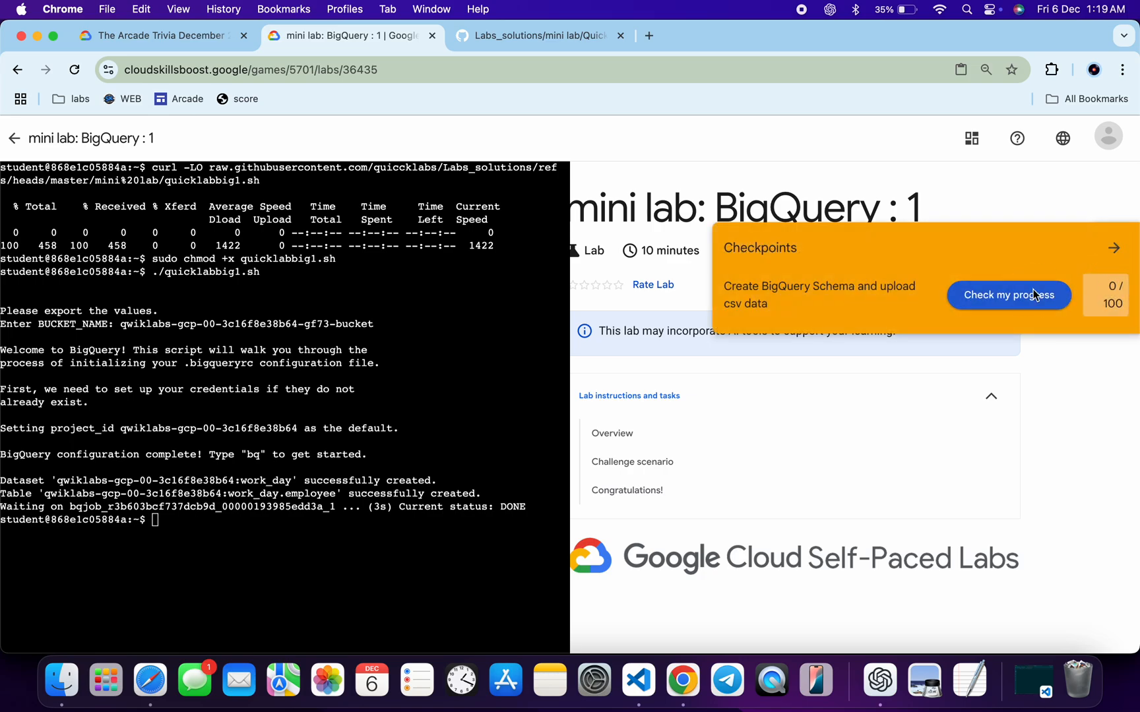
Score the BigQuery schema checkpoint 100/100 and collapse the Checkpoints panel.
{"action": "left_click", "coordinate": [1009, 295]}
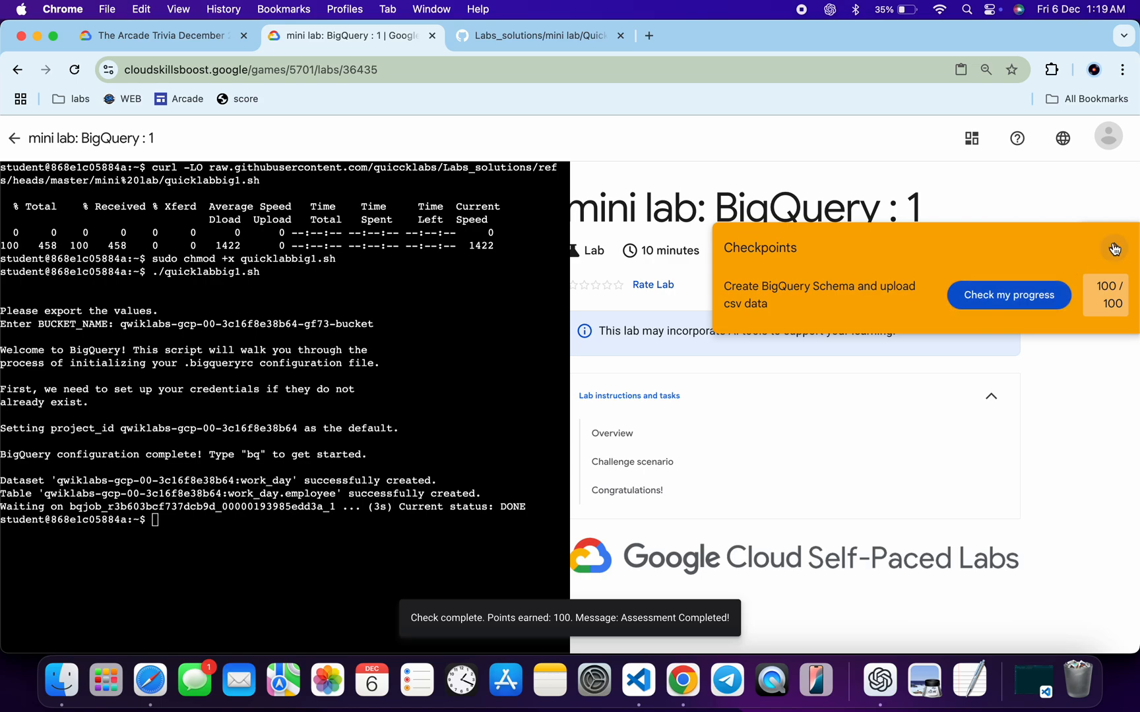
{"action": "left_click", "coordinate": [1114, 248]}
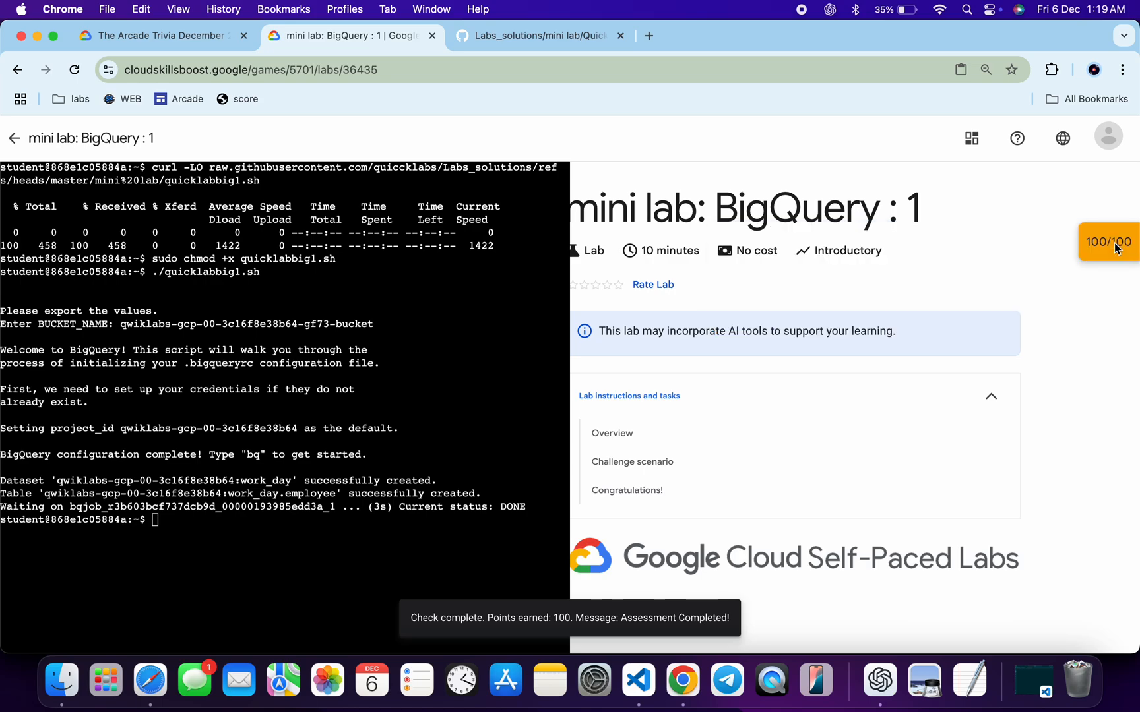